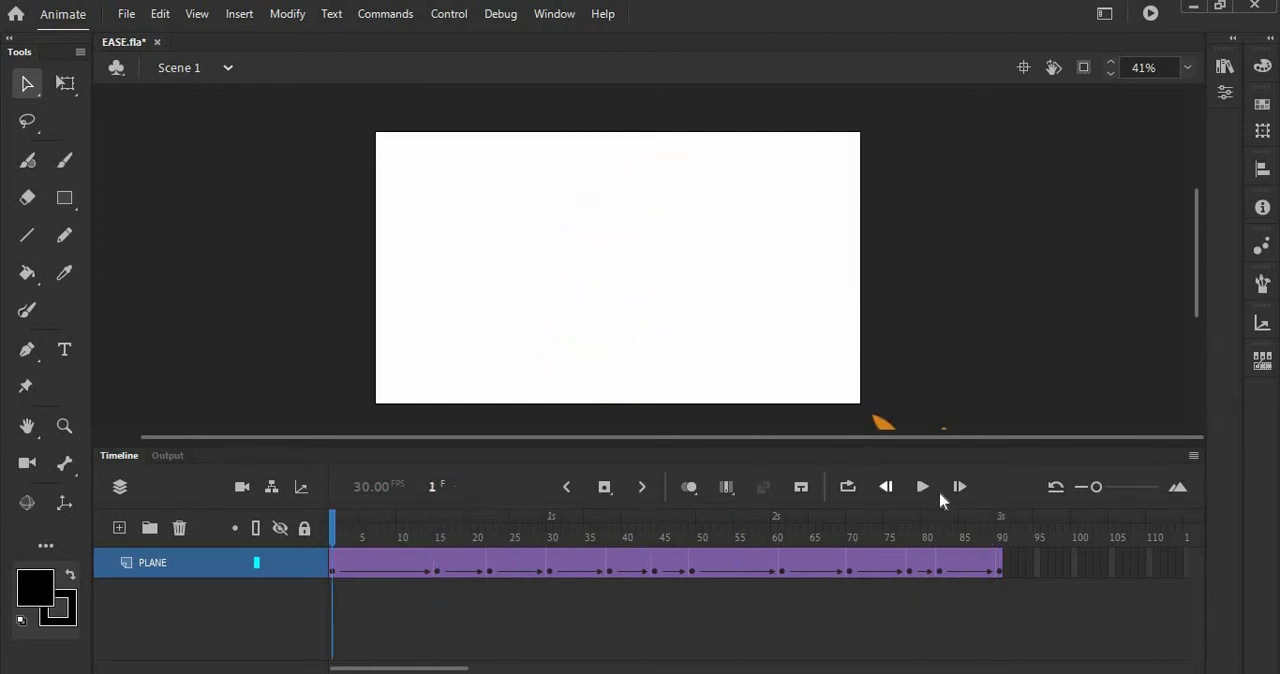
# Step: Preview the airplane animation, then stop it to inspect the tween's Quint Ease-In-Out setting
pyautogui.click(922, 487)
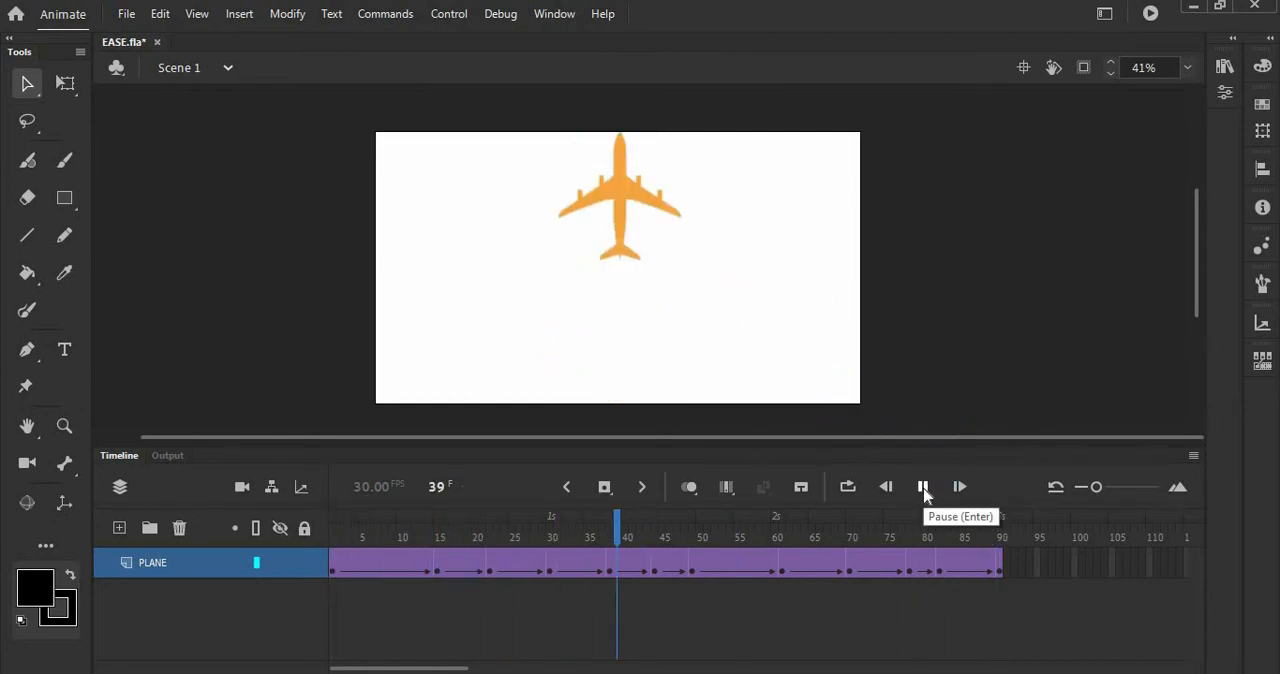
pyautogui.click(922, 487)
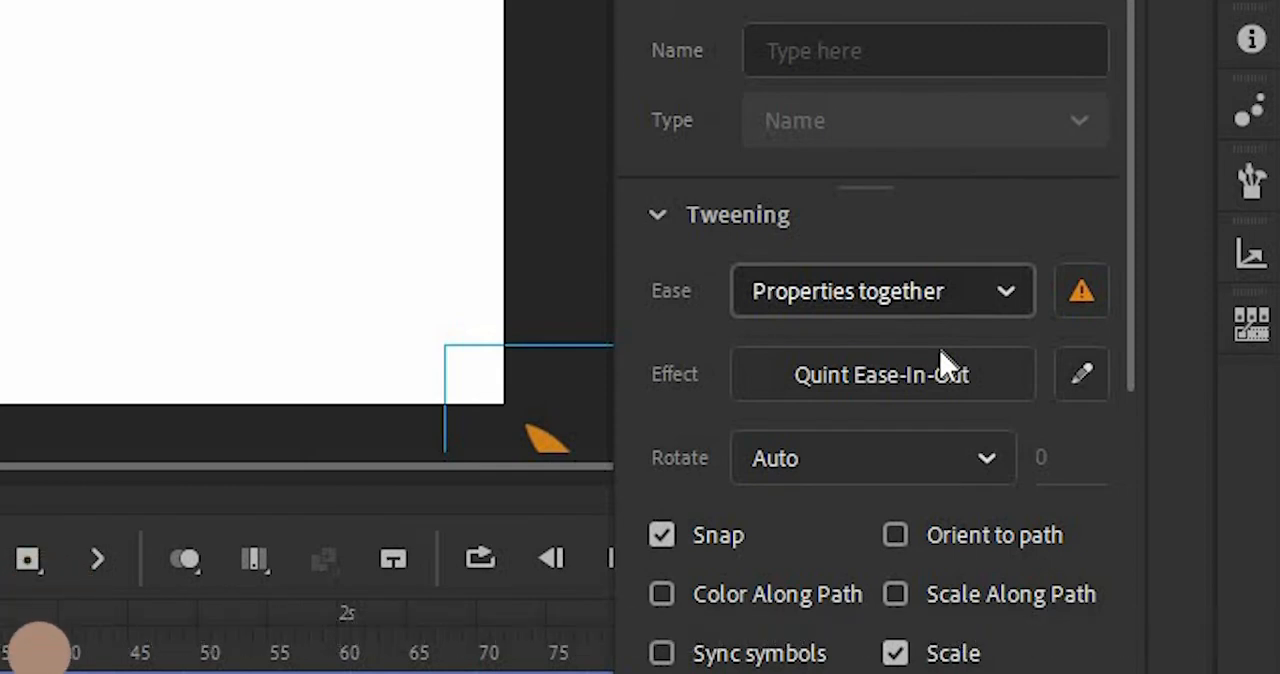
pyautogui.moveTo(905, 415)
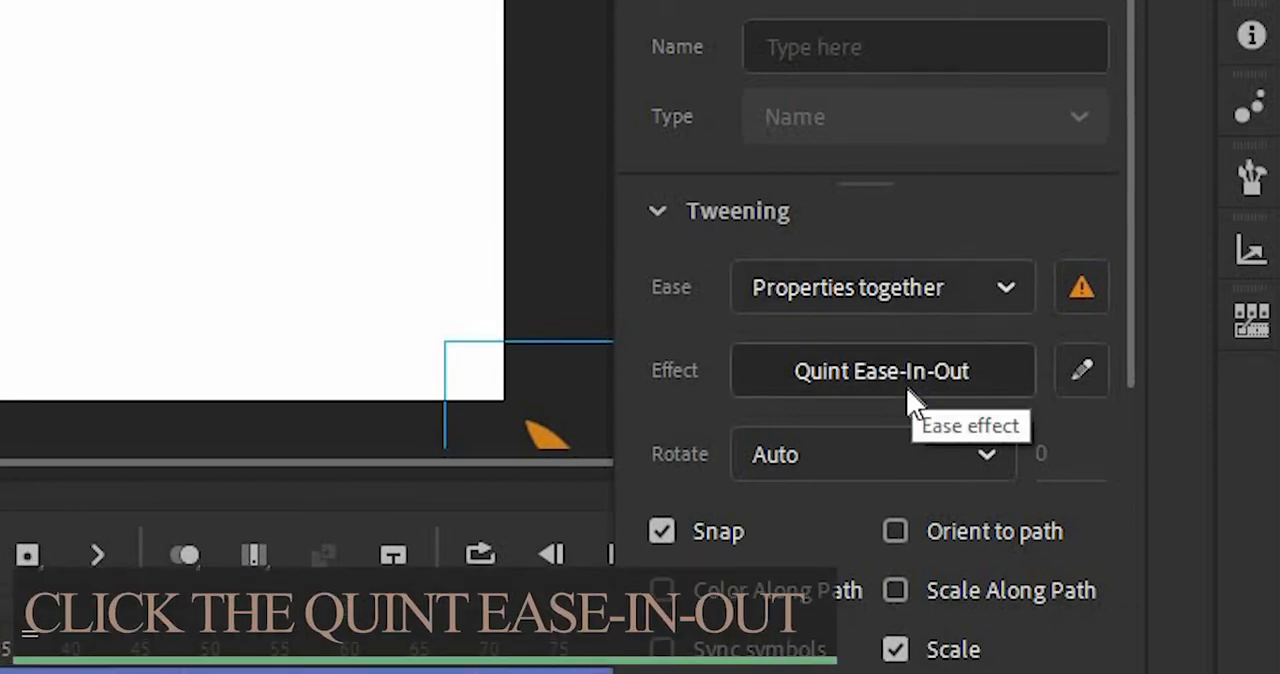
# Step: Apply the Quad Ease-In-Out preset to the plane tween in place of Quint
pyautogui.click(882, 371)
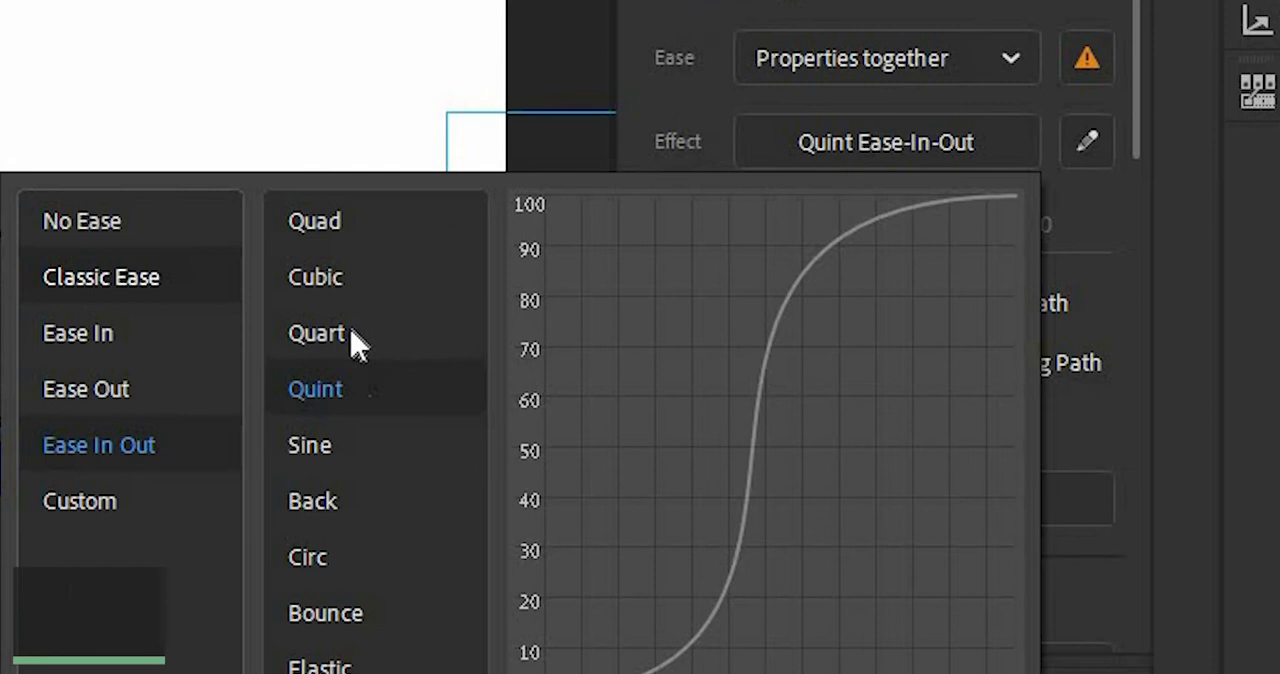
pyautogui.moveTo(347, 285)
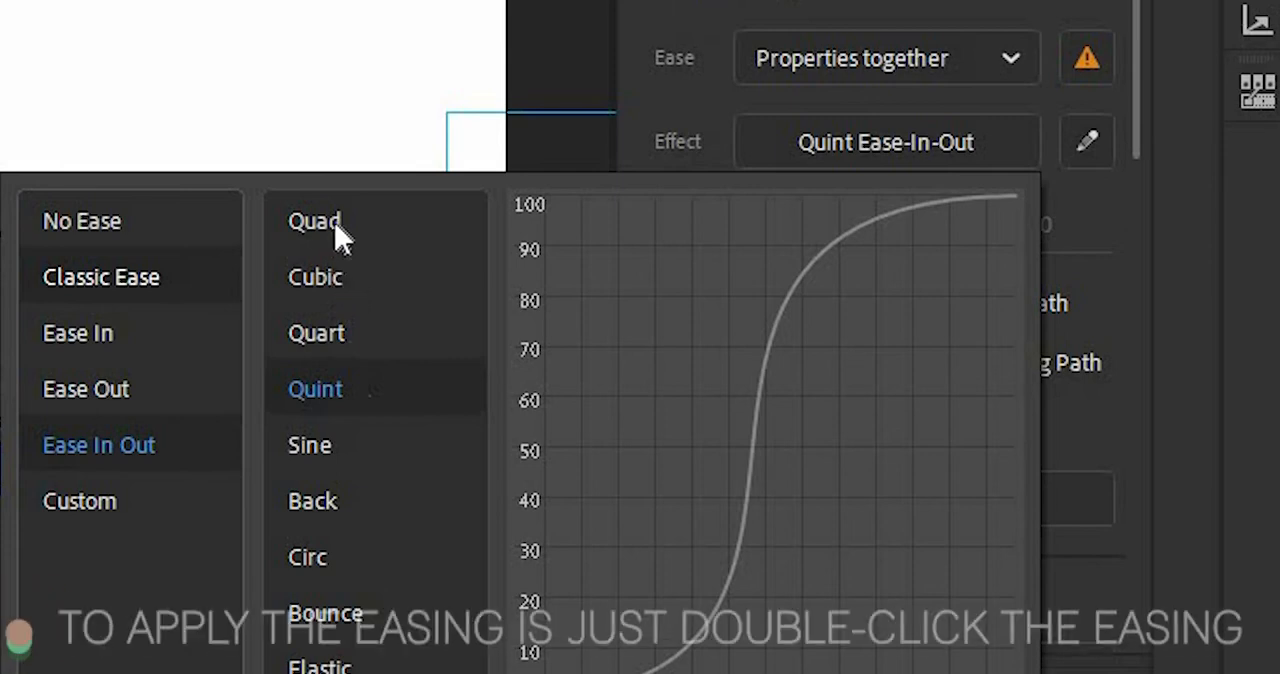
pyautogui.moveTo(327, 224)
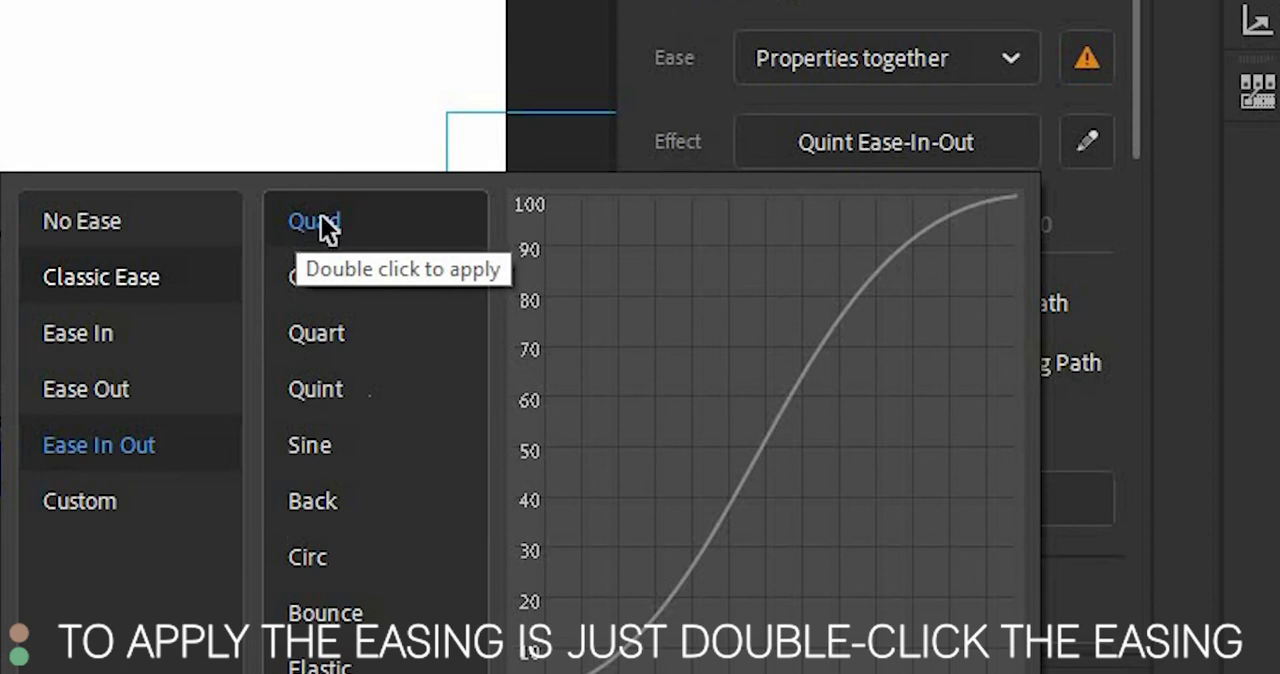
pyautogui.doubleClick(316, 221)
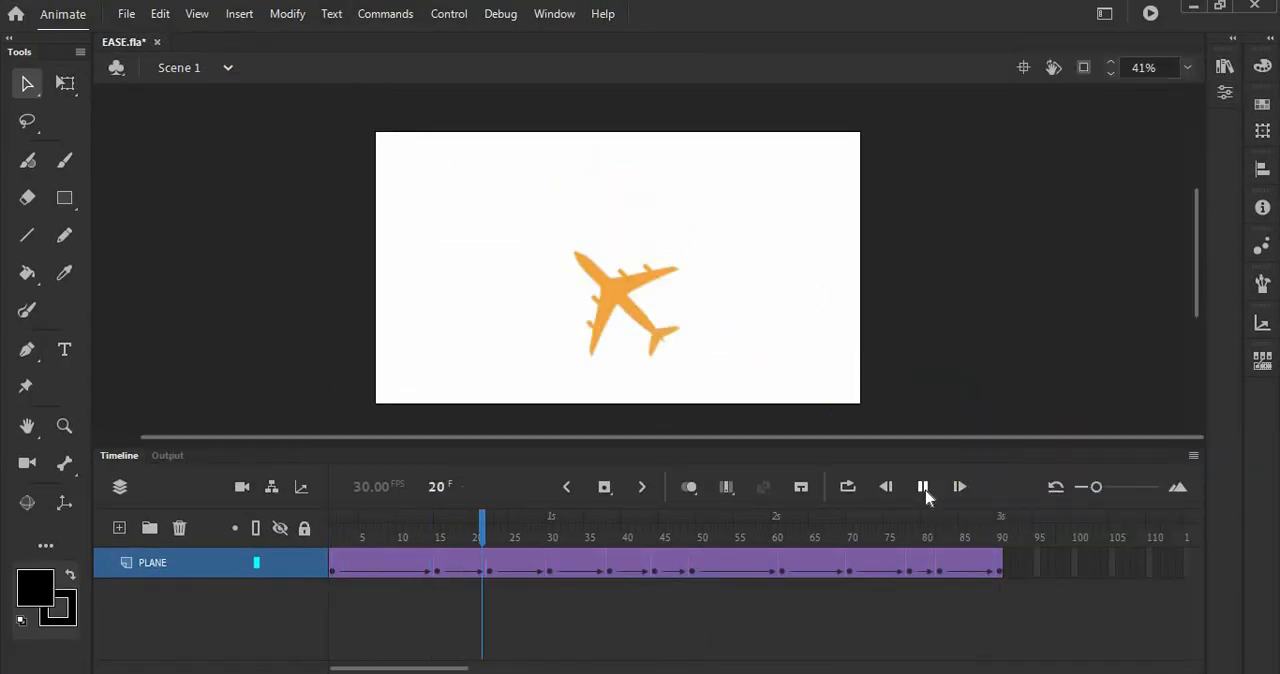
pyautogui.click(923, 487)
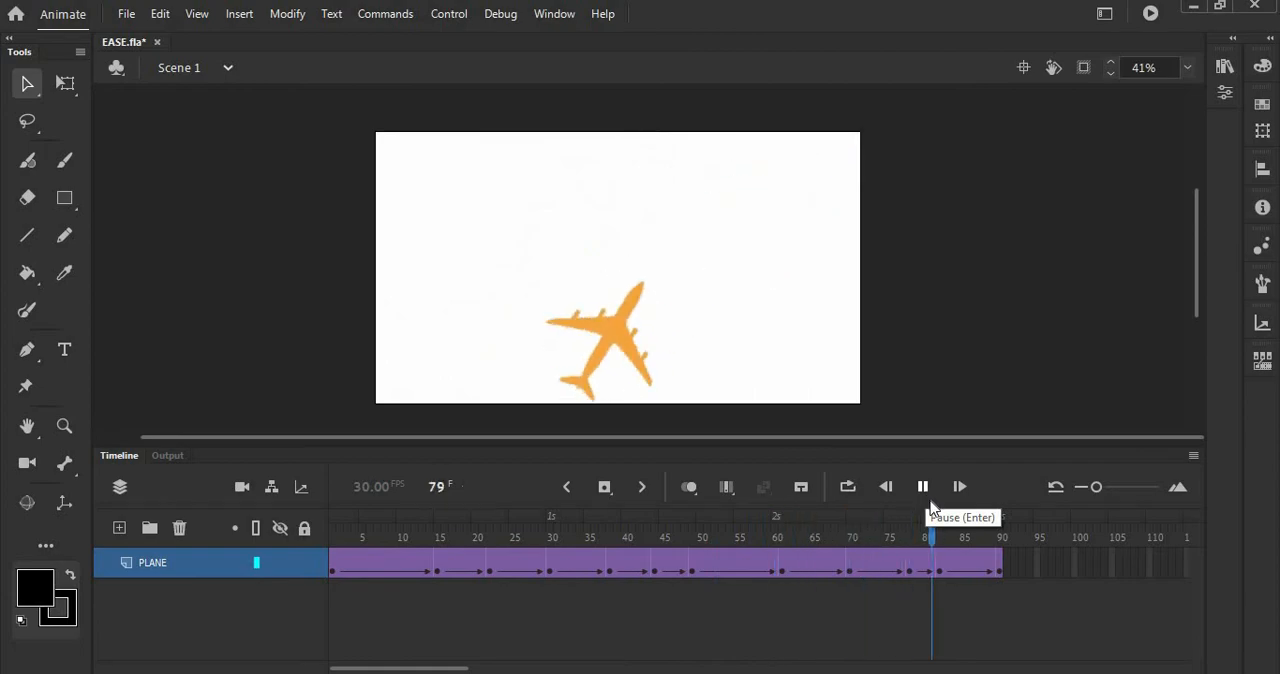